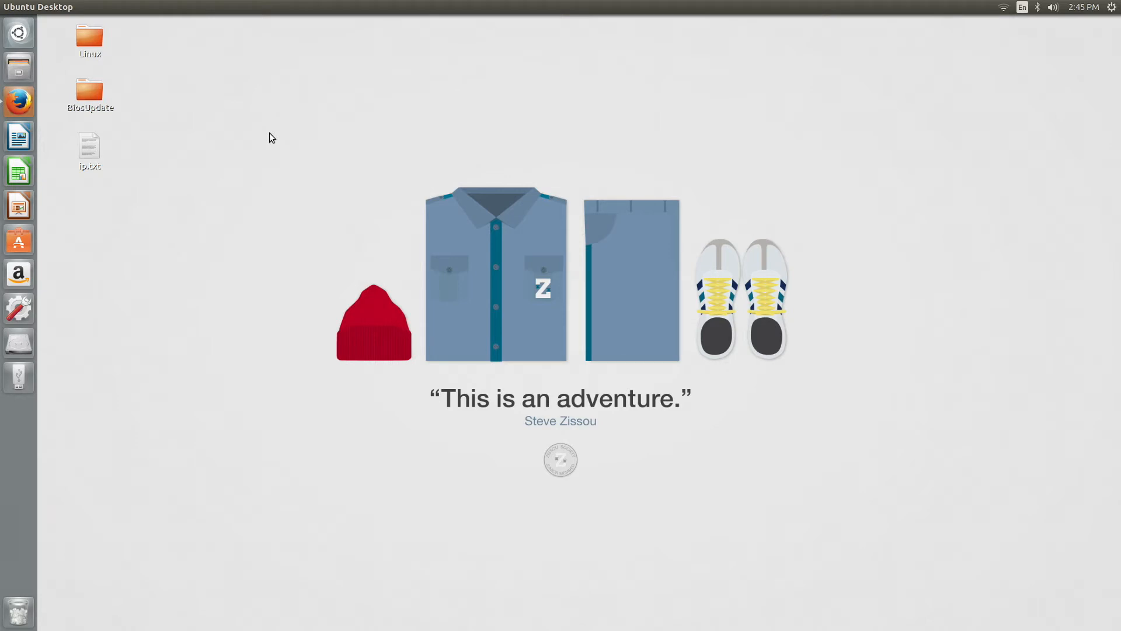
# Step: Open Terminal and start the sudo add-apt-repository command for the UNetbootin PPA
pyautogui.click(18, 344)
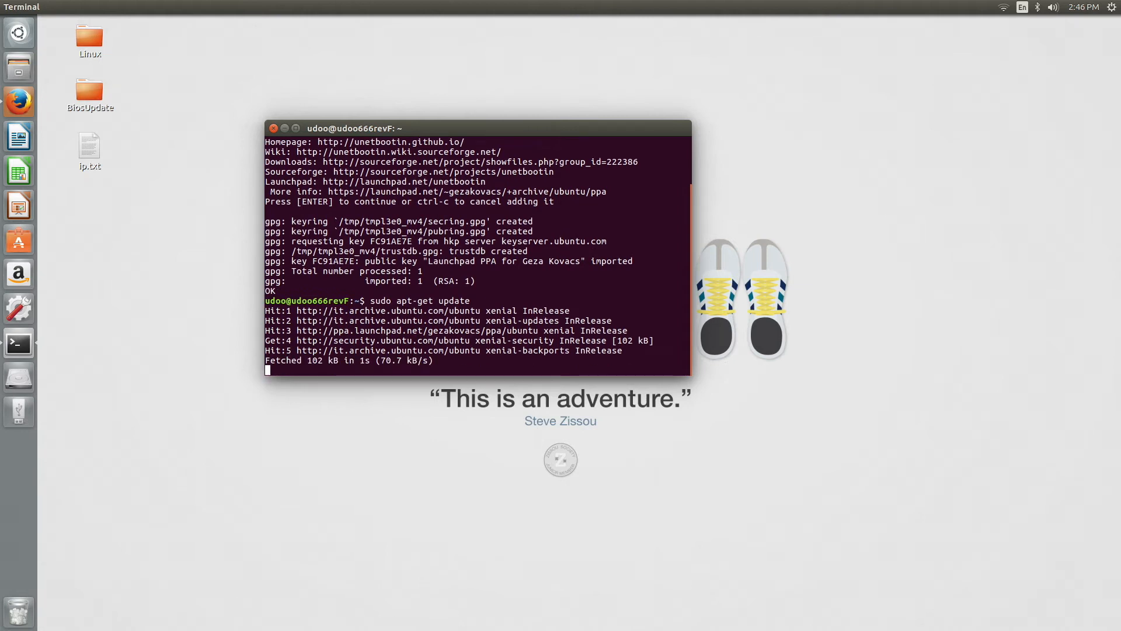
pyautogui.write('sudo a')
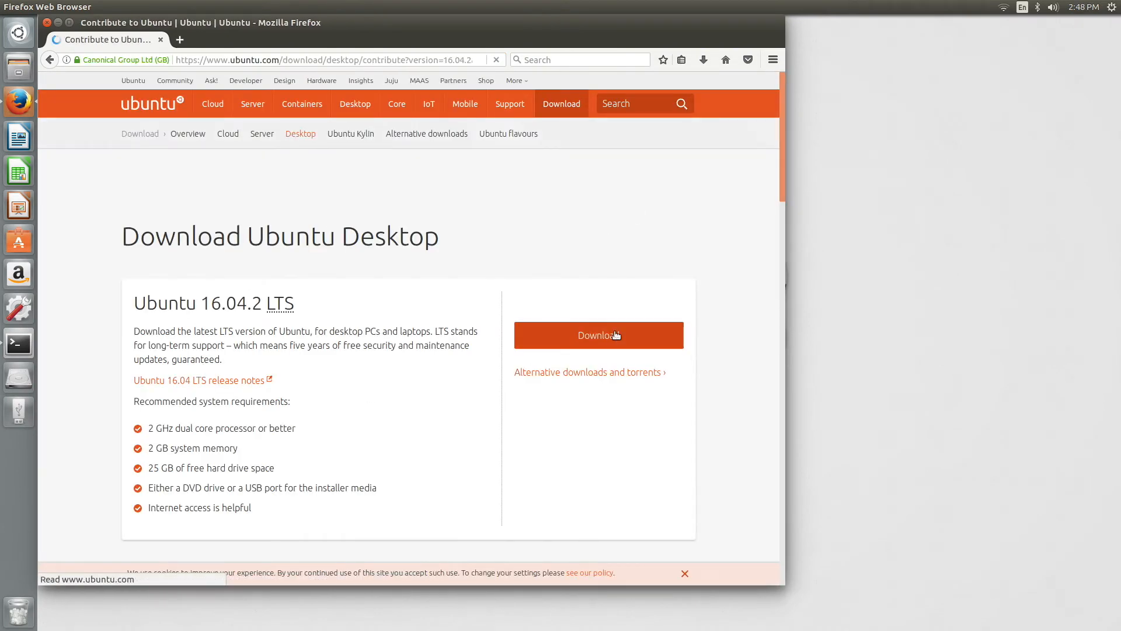
# Step: Start the Ubuntu 16.04.2 LTS desktop download from the Firefox download page
pyautogui.click(598, 334)
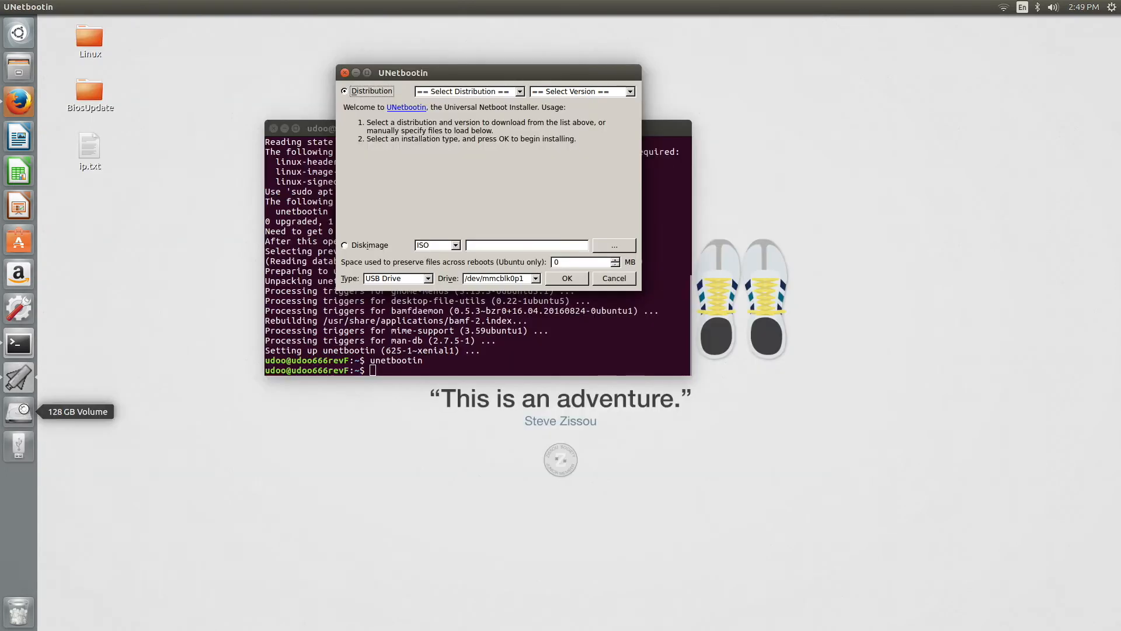
pyautogui.moveTo(227, 412)
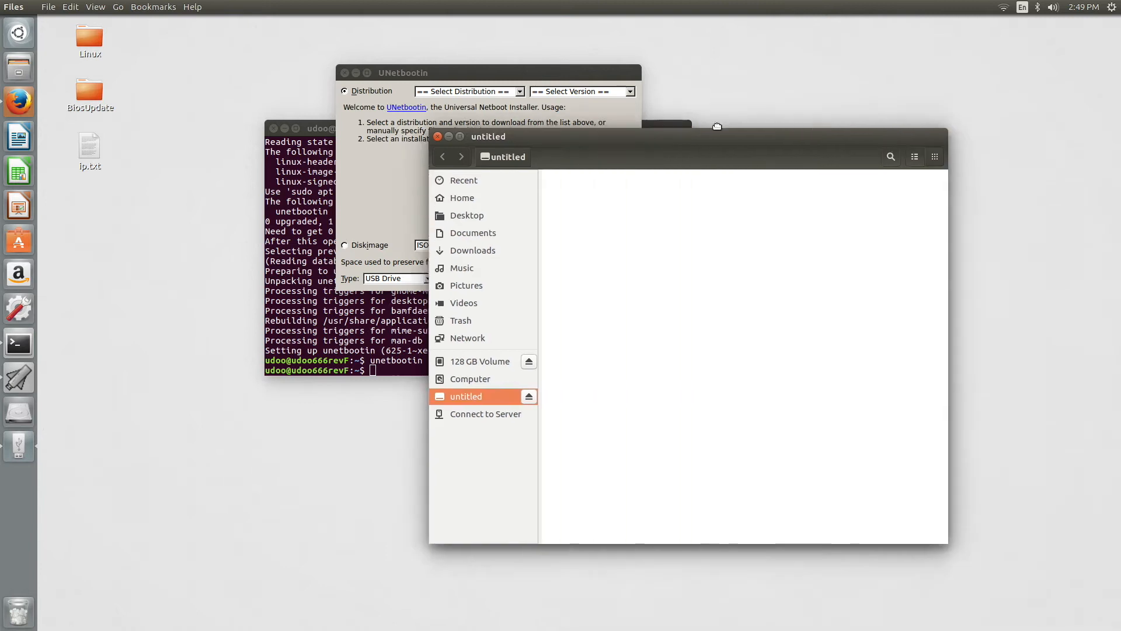
# Step: Format the untitled USB drive as FAT with the name 'ubuntu'
pyautogui.rightClick(464, 396)
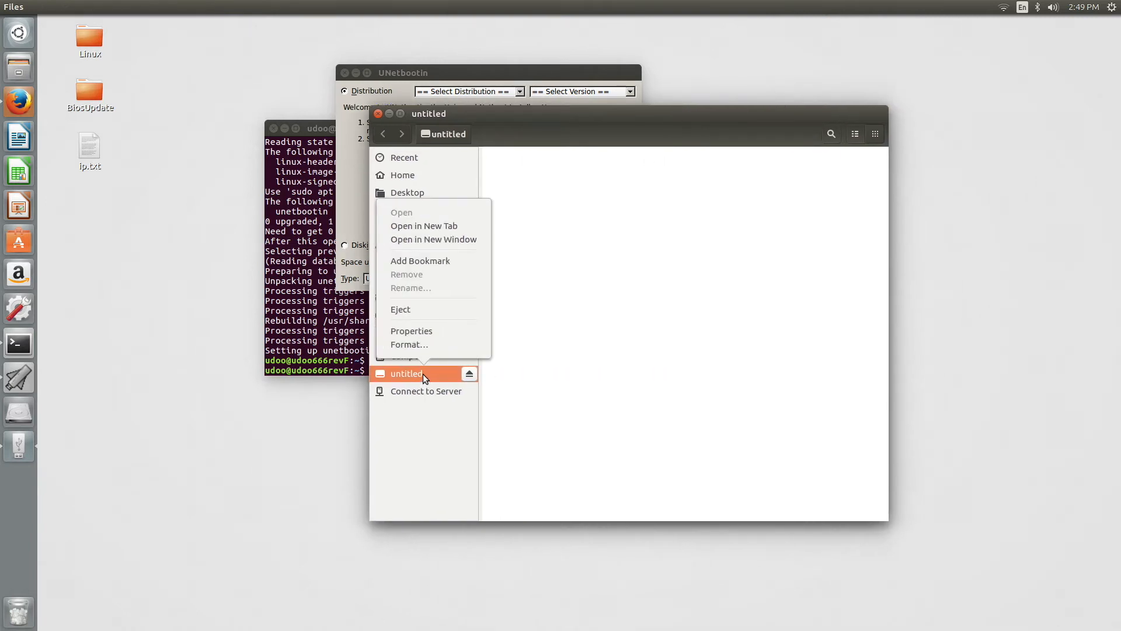
pyautogui.click(409, 344)
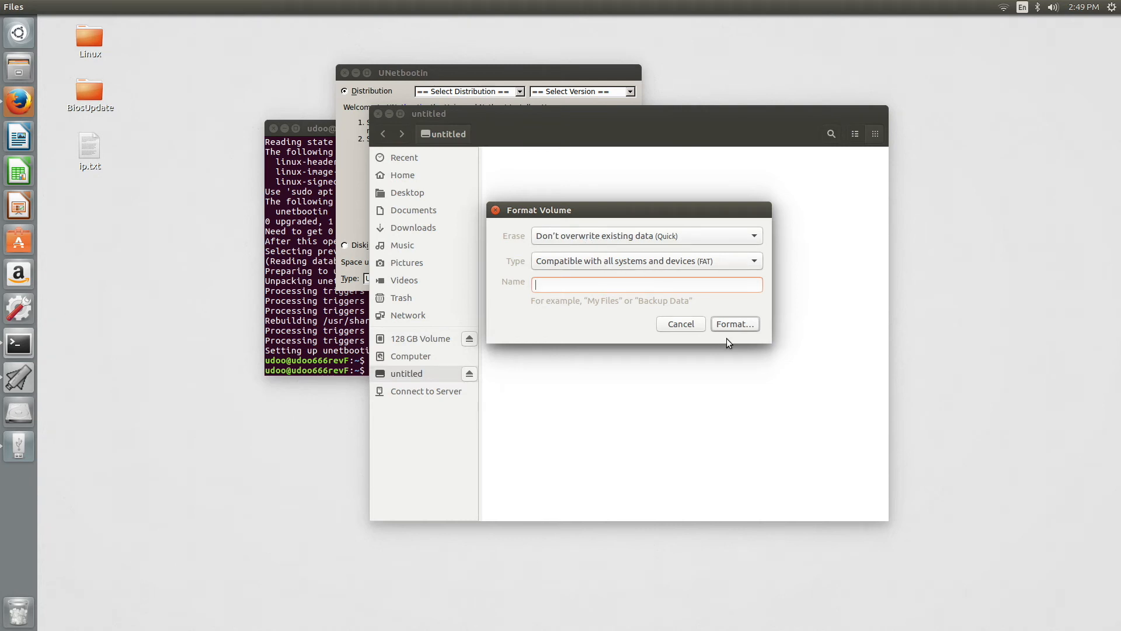
pyautogui.write('u')
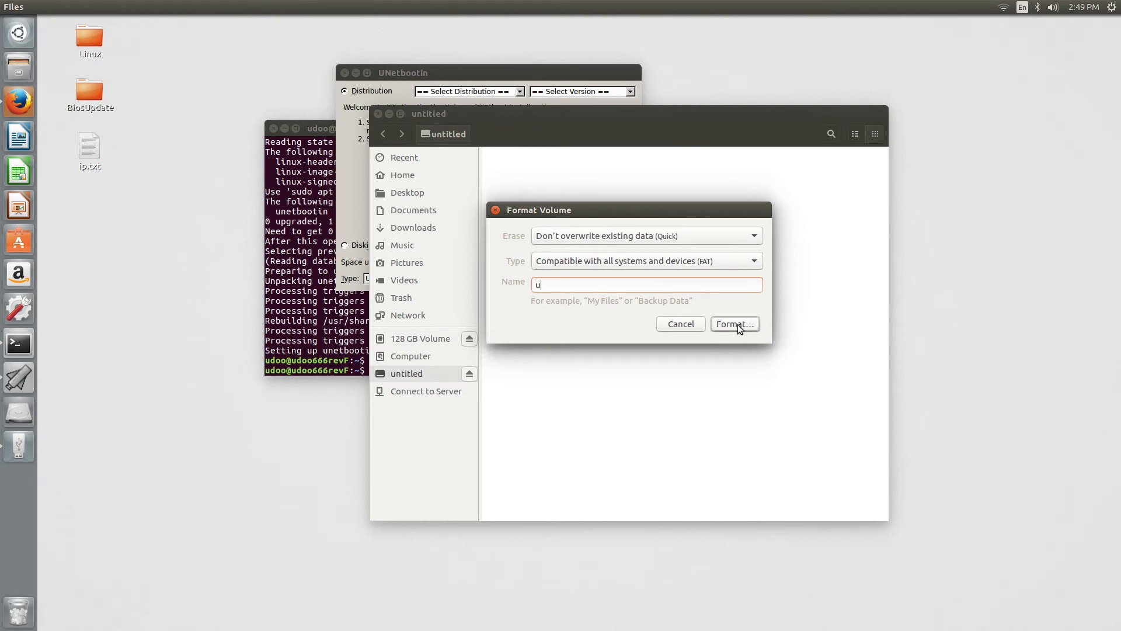
pyautogui.write('buntu')
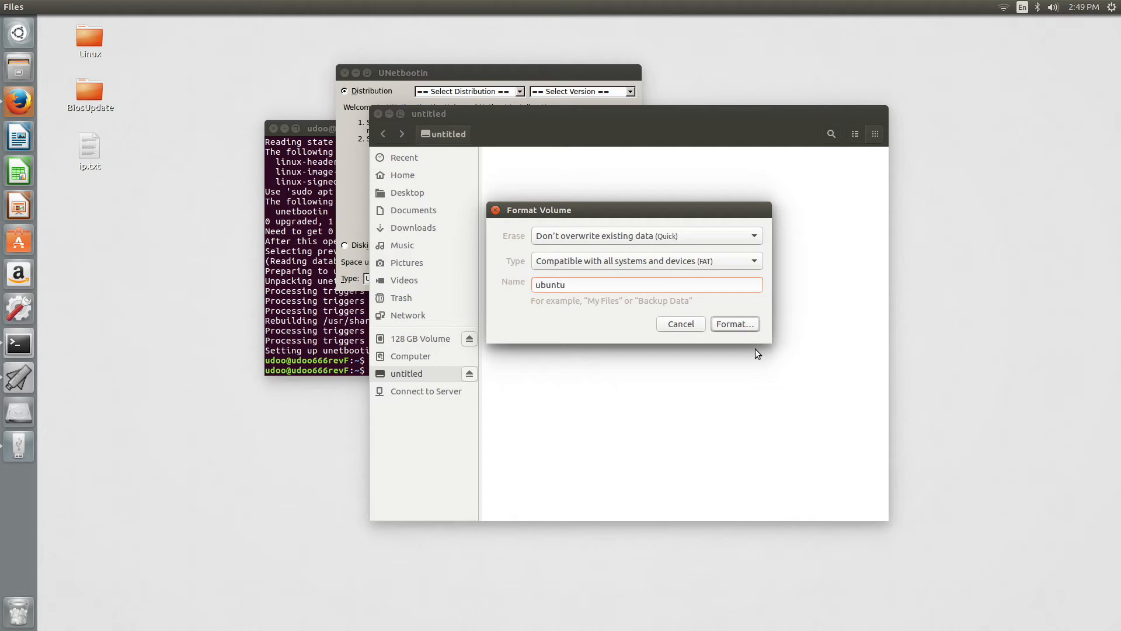
pyautogui.click(735, 324)
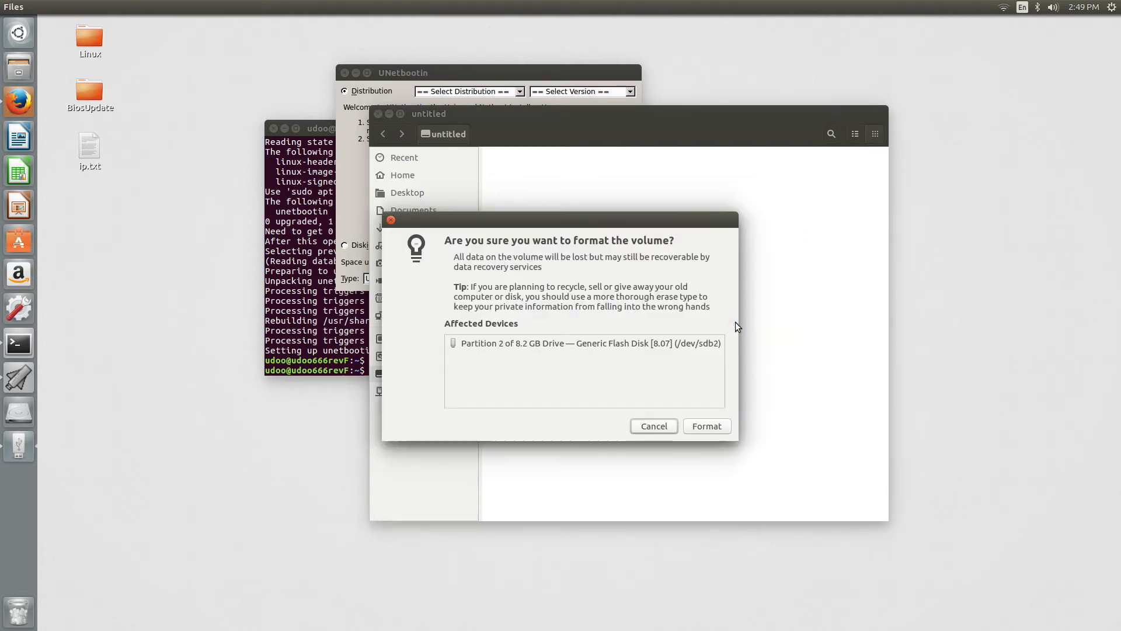
pyautogui.click(706, 426)
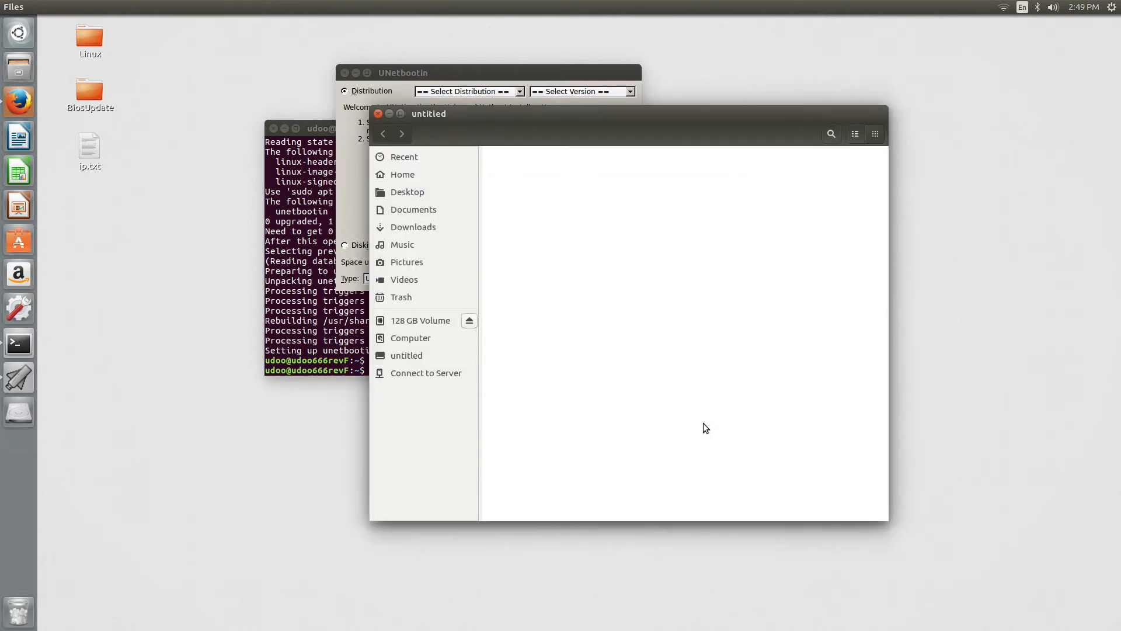
# Step: Show the home folder in Files
pyautogui.click(403, 175)
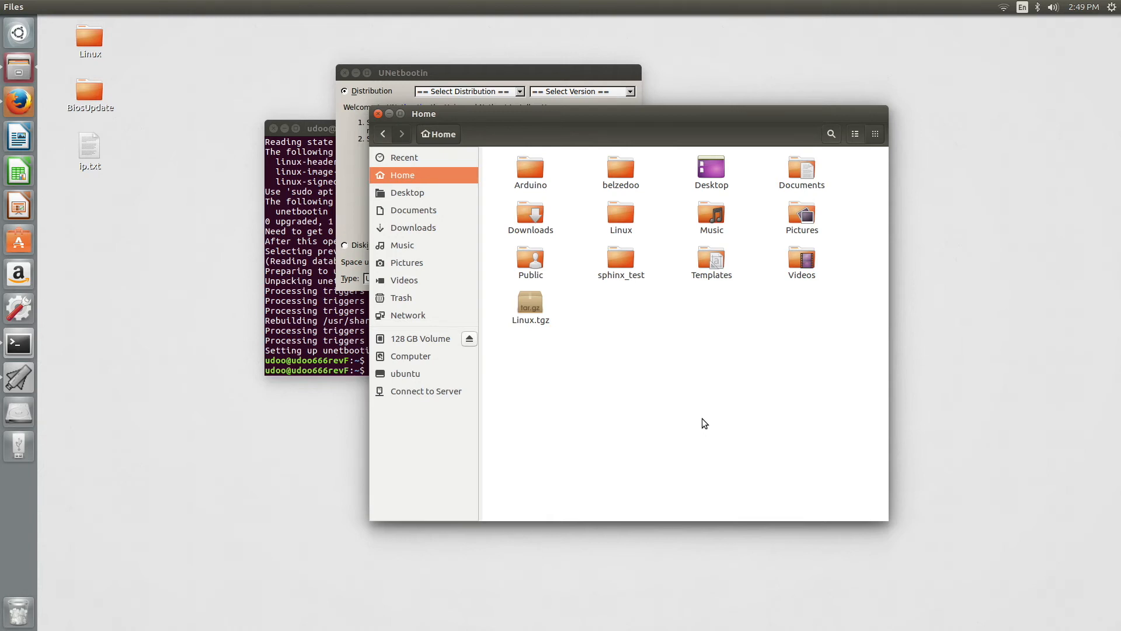
pyautogui.moveTo(627, 408)
pyautogui.write('df')
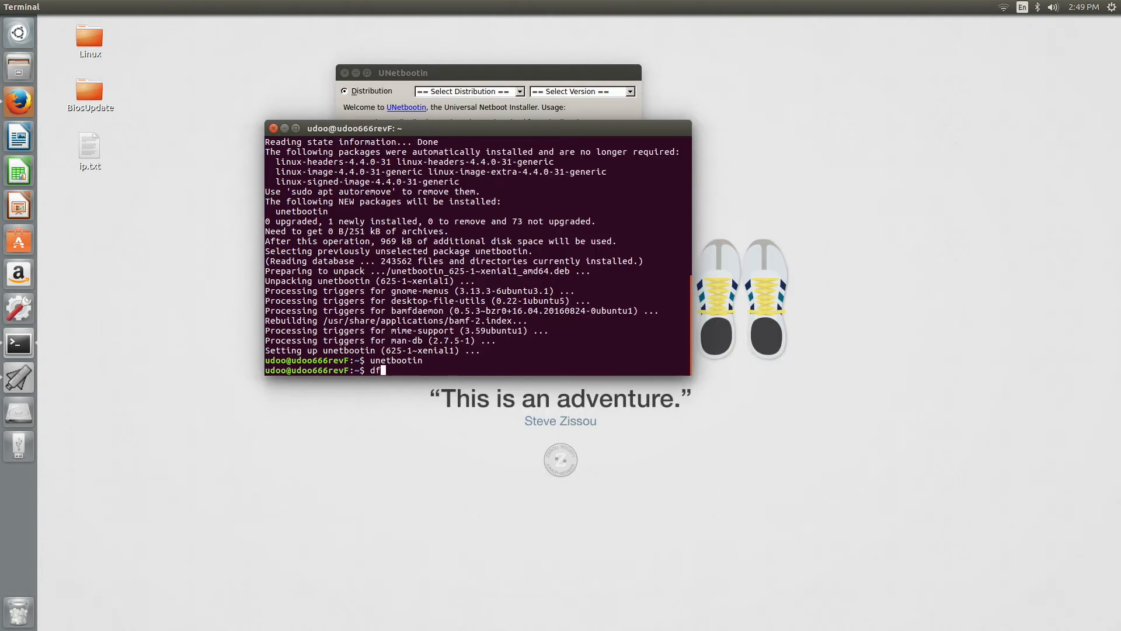
# Step: Run df -h to find the ubuntu drive at /dev/sdb2
pyautogui.write('-h')
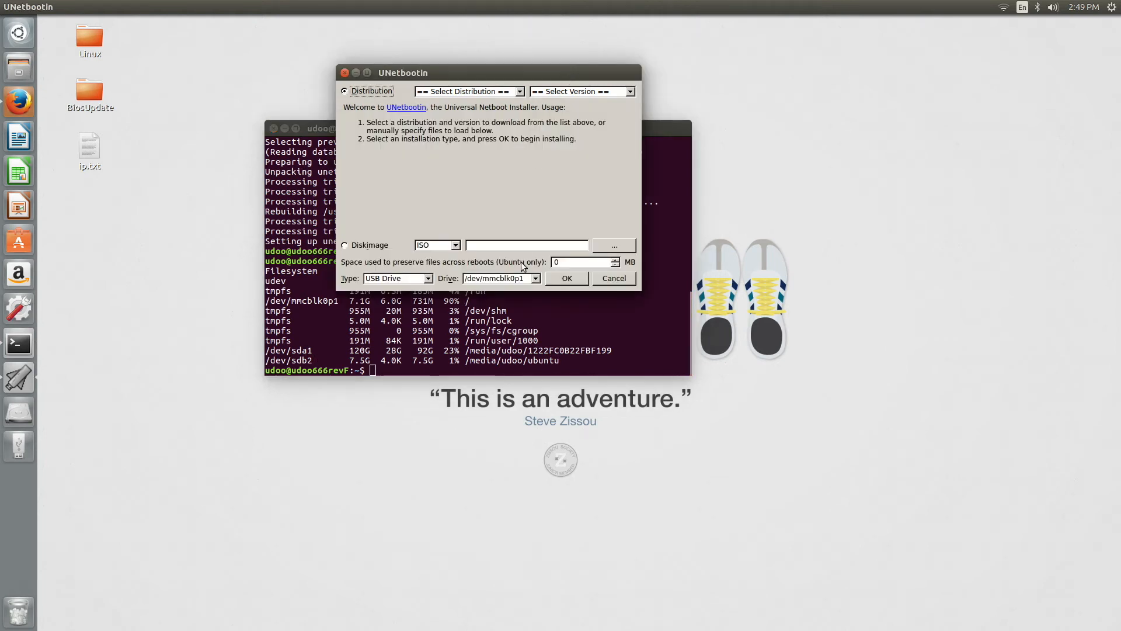
# Step: Target /dev/sdb2 and load ubuntu-16.10-desktop-amd64.iso as the disk image
pyautogui.click(498, 278)
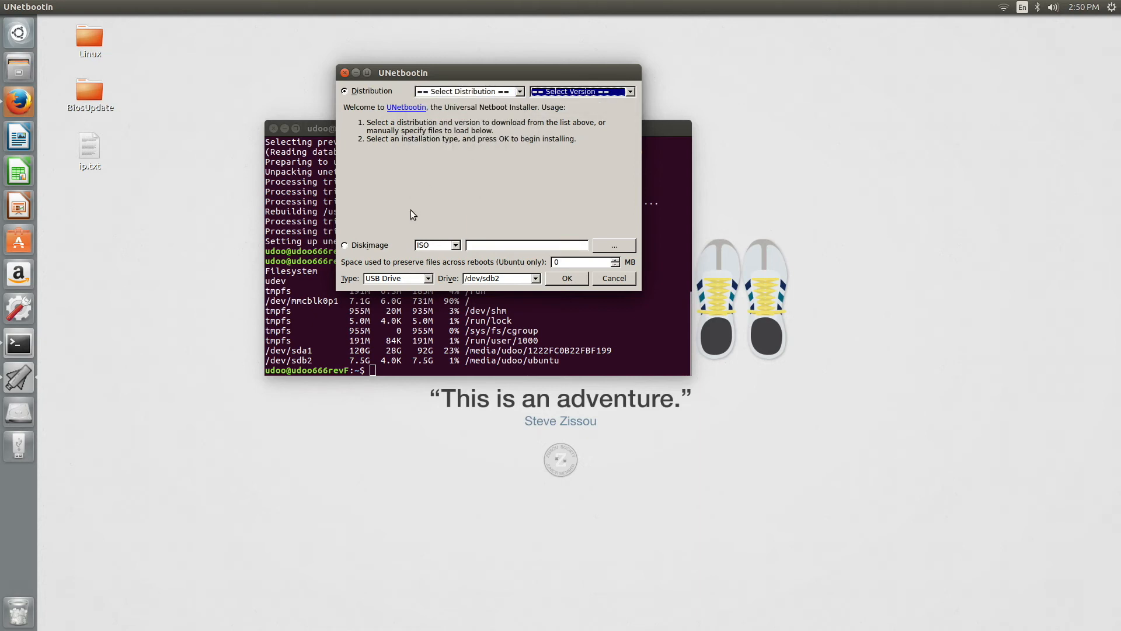
pyautogui.click(345, 245)
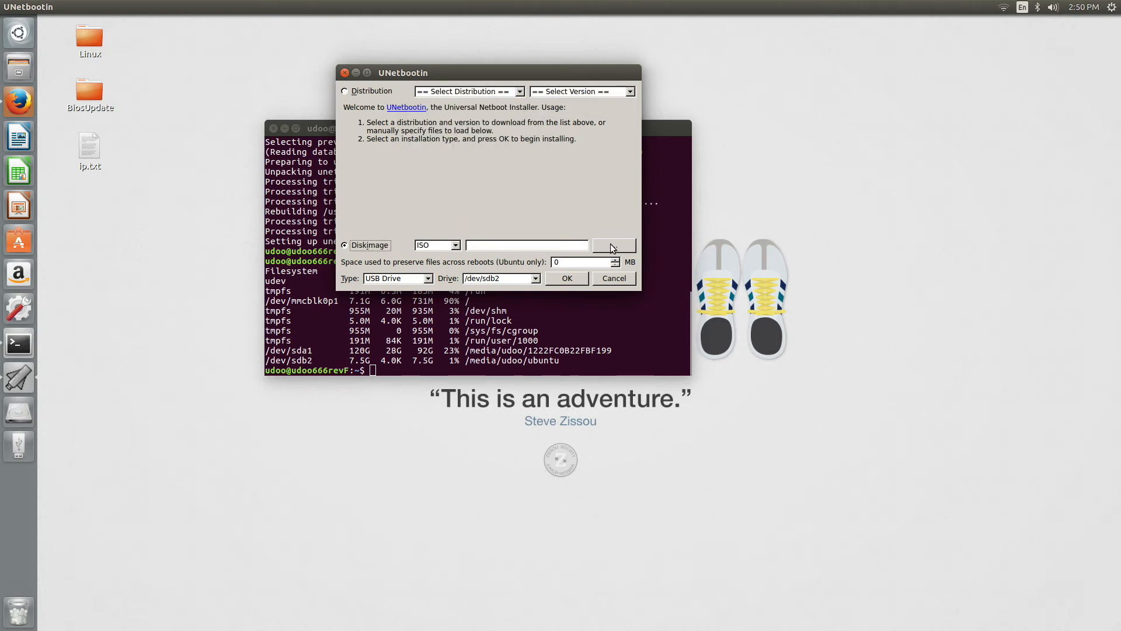
pyautogui.click(613, 245)
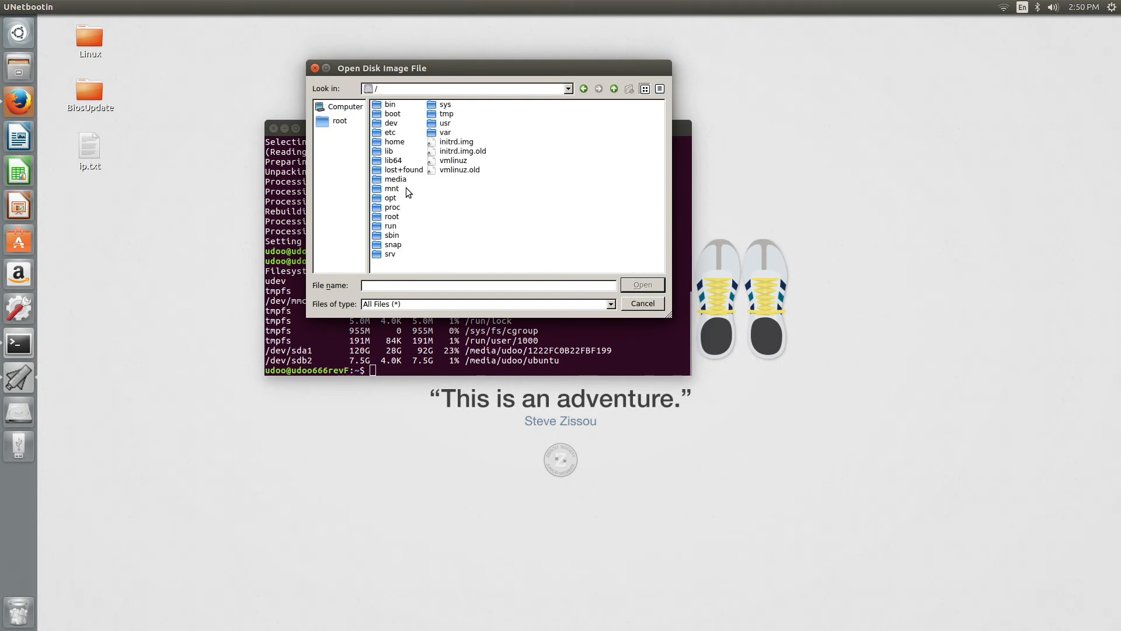
pyautogui.doubleClick(396, 179)
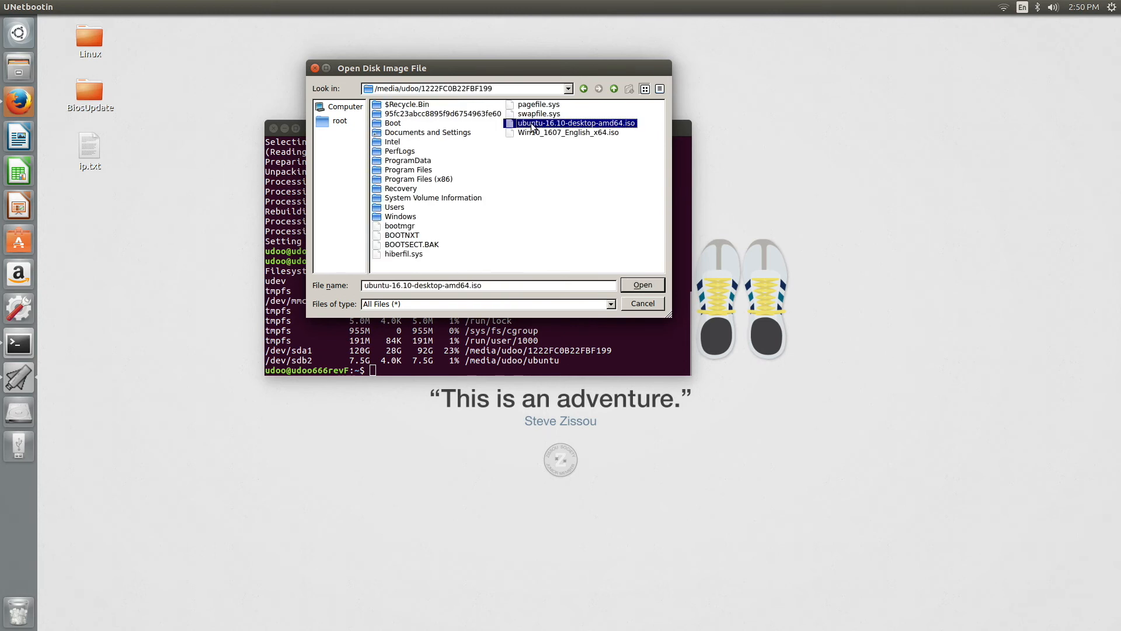
pyautogui.click(640, 284)
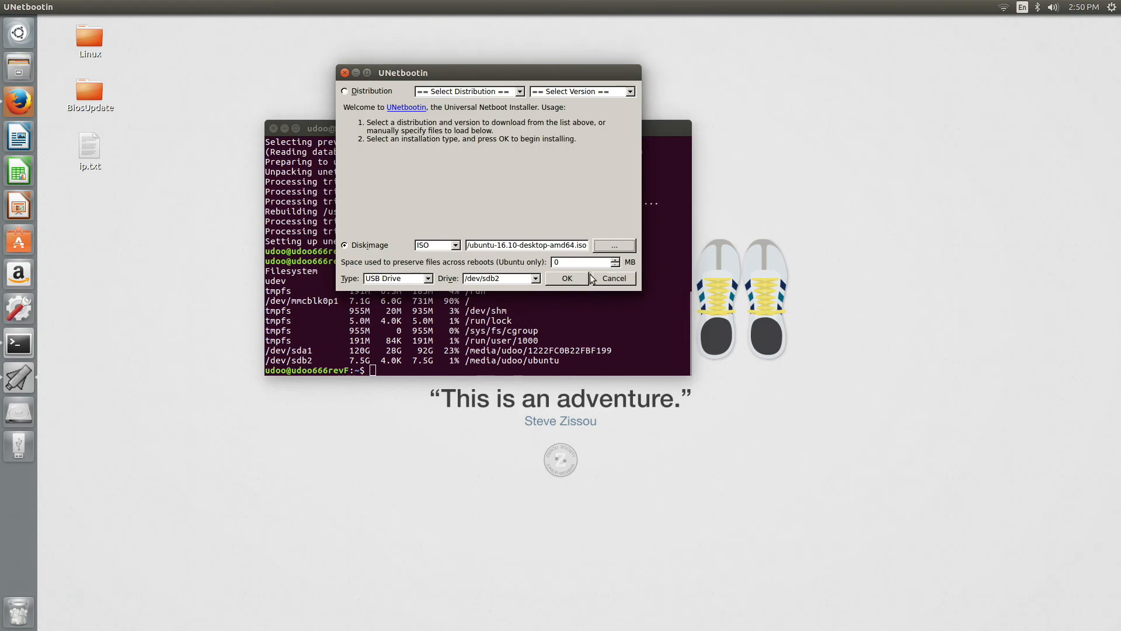
pyautogui.moveTo(580, 278)
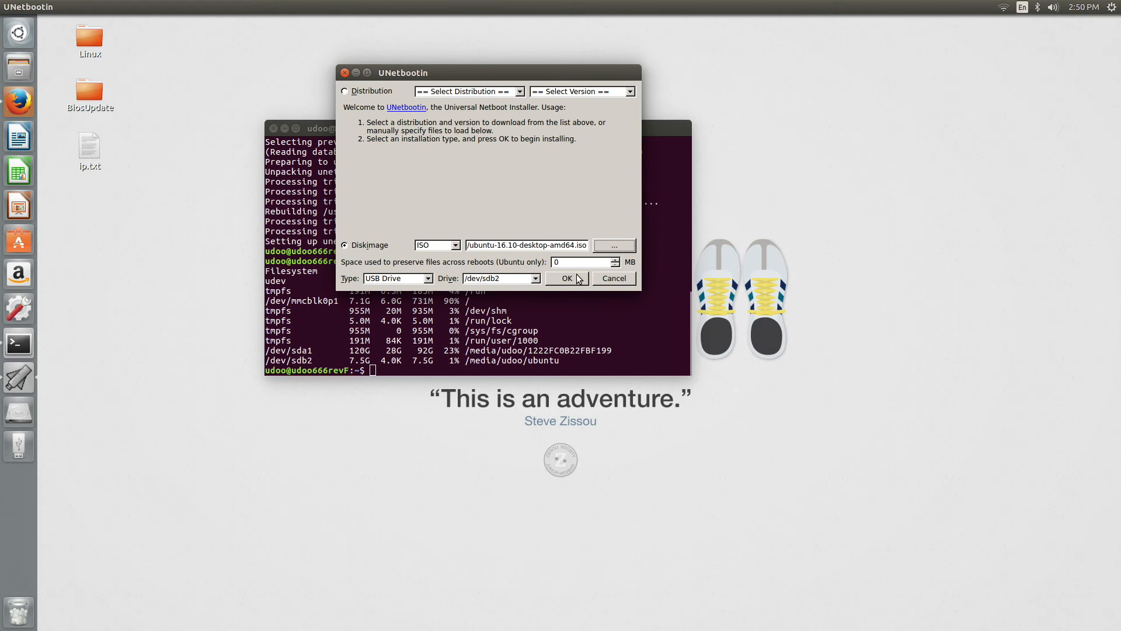
# Step: Write the Ubuntu 16.10 ISO to /dev/sdb2, then exit after Installation Complete
pyautogui.click(567, 278)
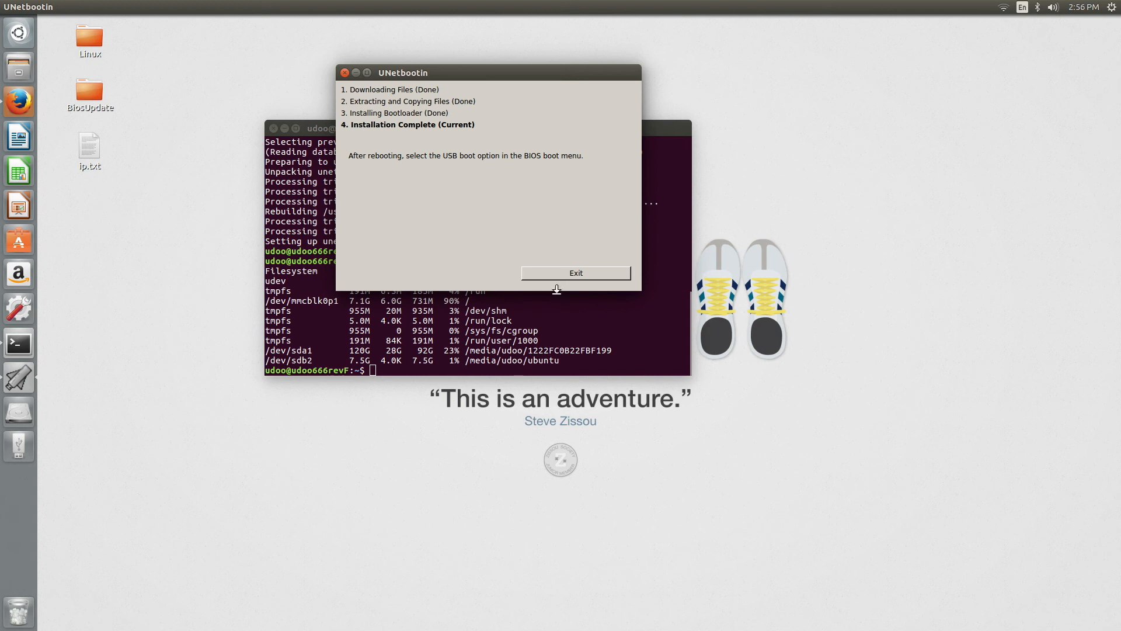
pyautogui.click(574, 273)
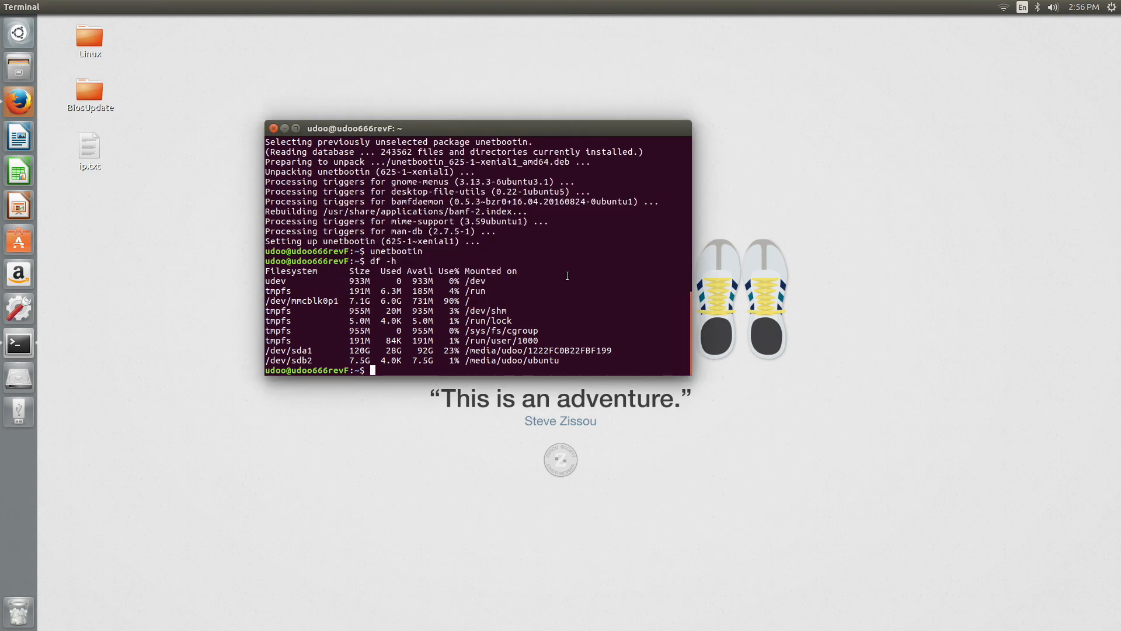